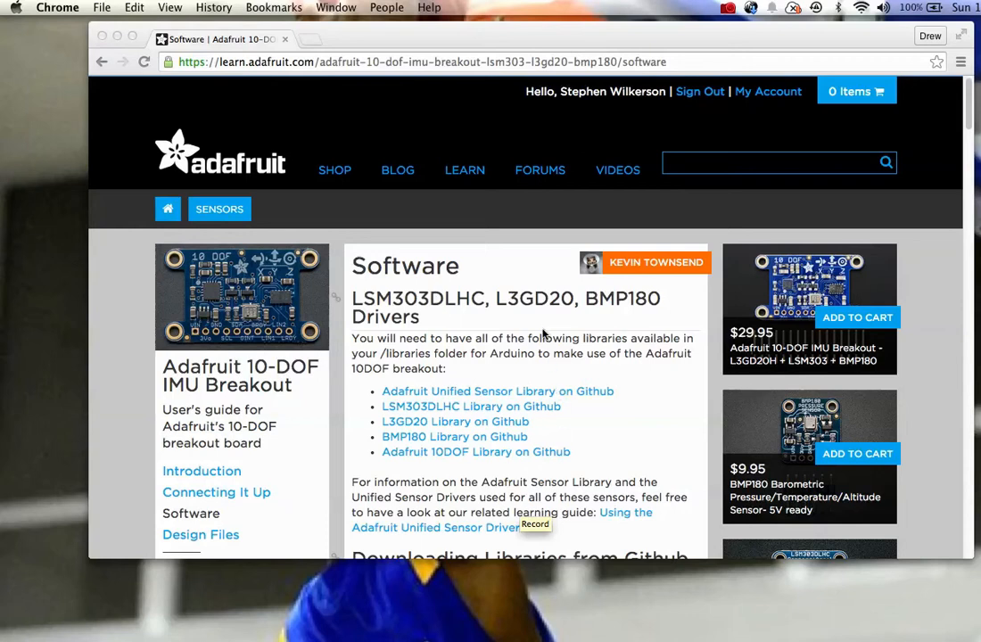
pyautogui.moveTo(460, 399)
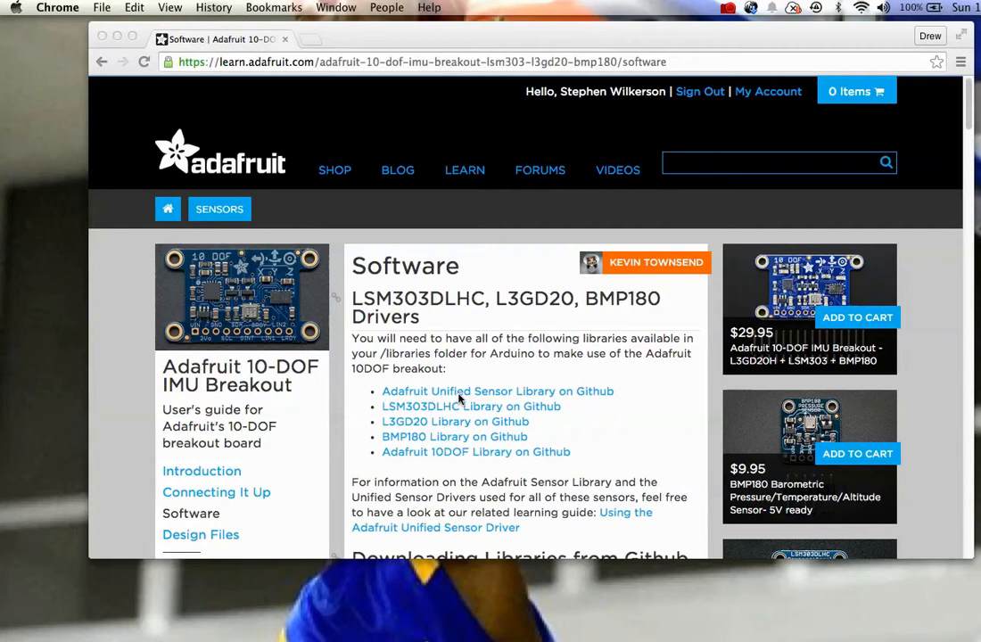
pyautogui.moveTo(450, 394)
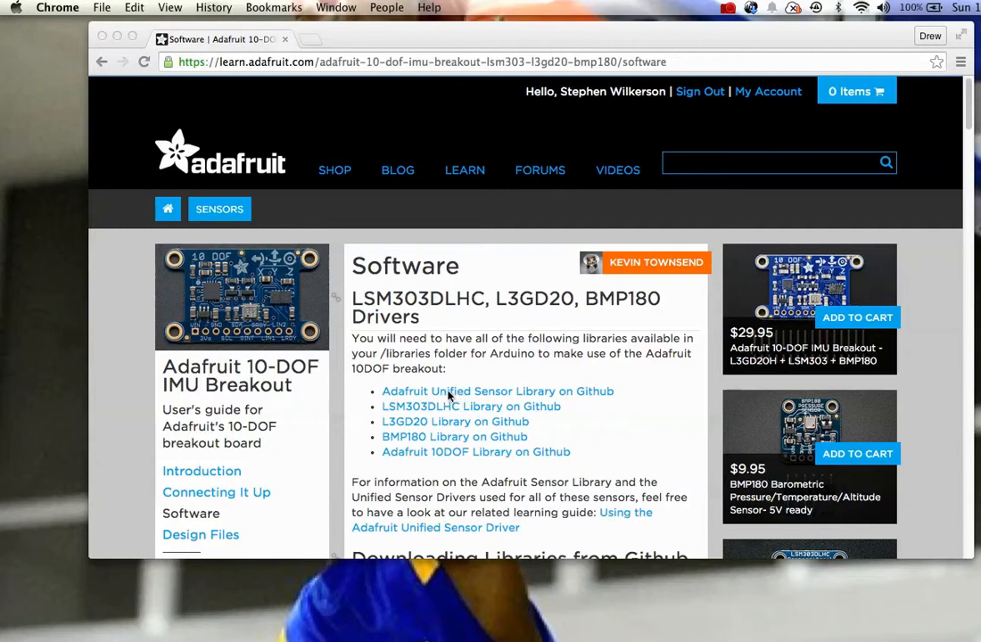
pyautogui.moveTo(153, 121)
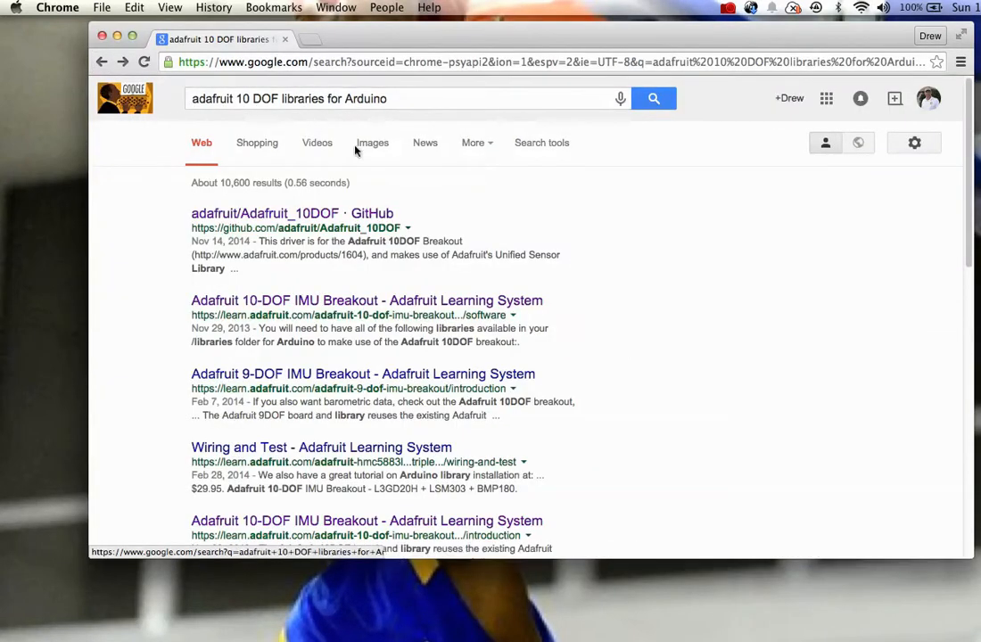
# Step: Open the 'Adafruit 10-DOF IMU Breakout - Adafruit Learning System' result's Software page
pyautogui.click(366, 300)
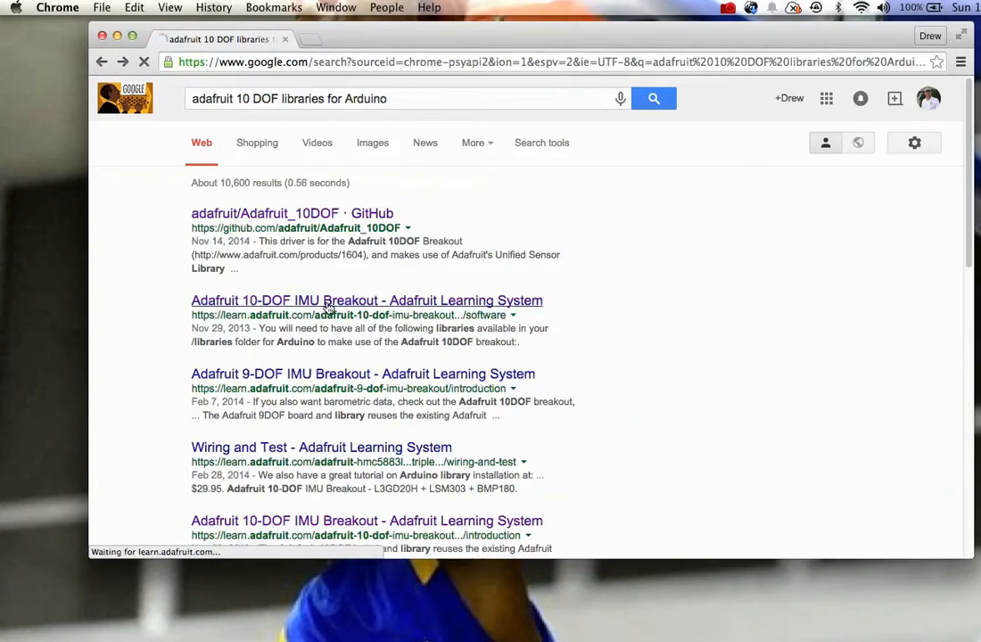
pyautogui.click(367, 299)
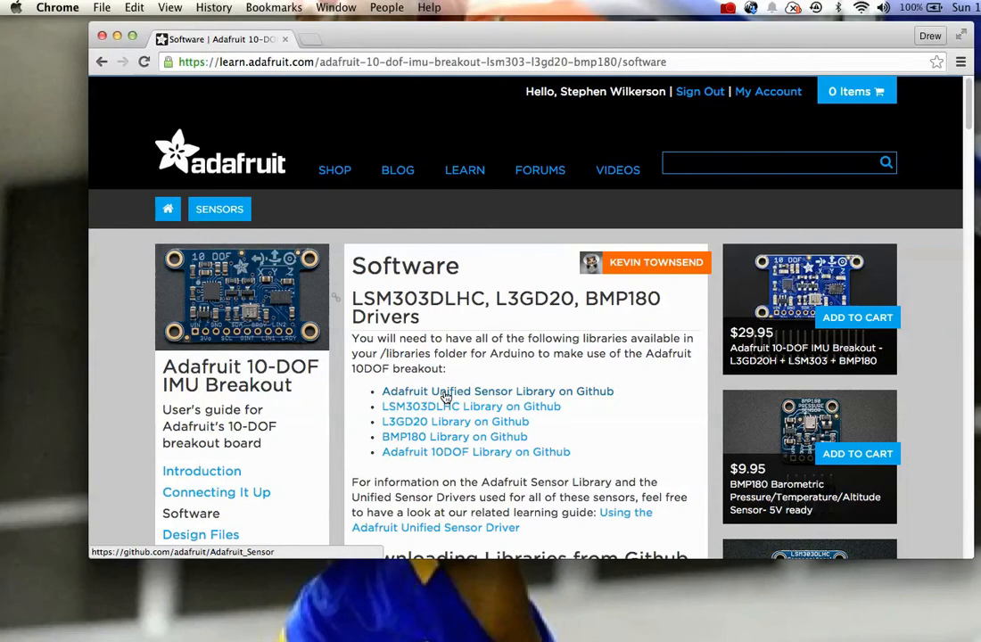
pyautogui.click(497, 391)
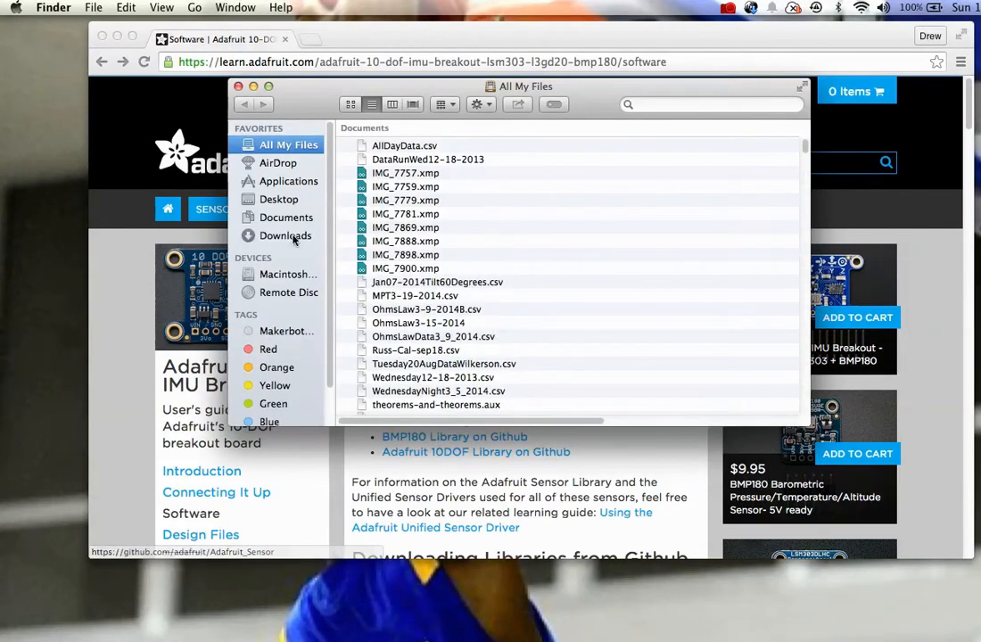
# Step: Browse the Downloads folder and select the Adafruit_10DOF-master (1).zip archive
pyautogui.click(285, 236)
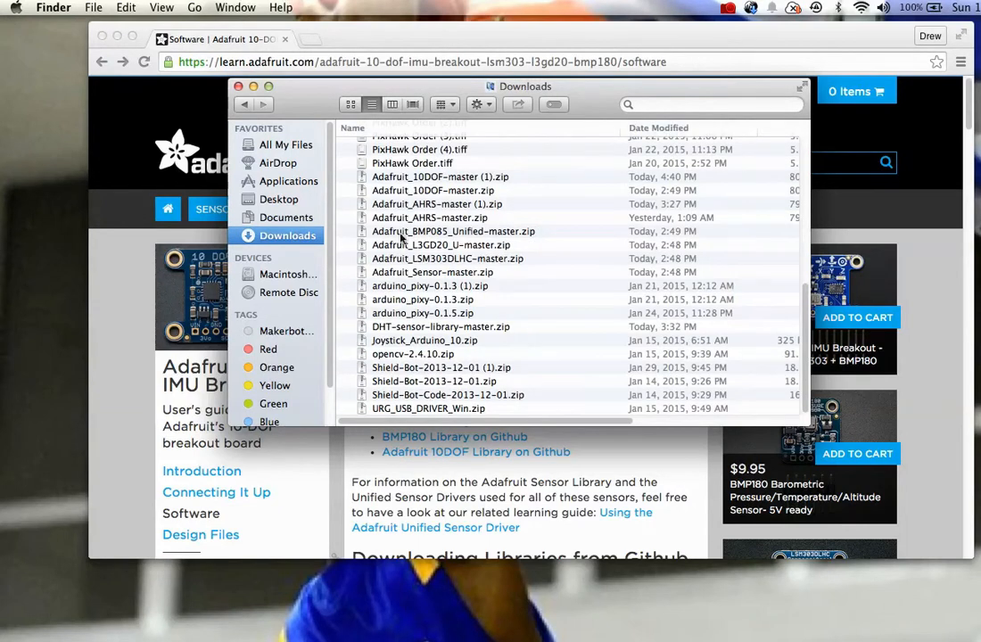
pyautogui.click(440, 176)
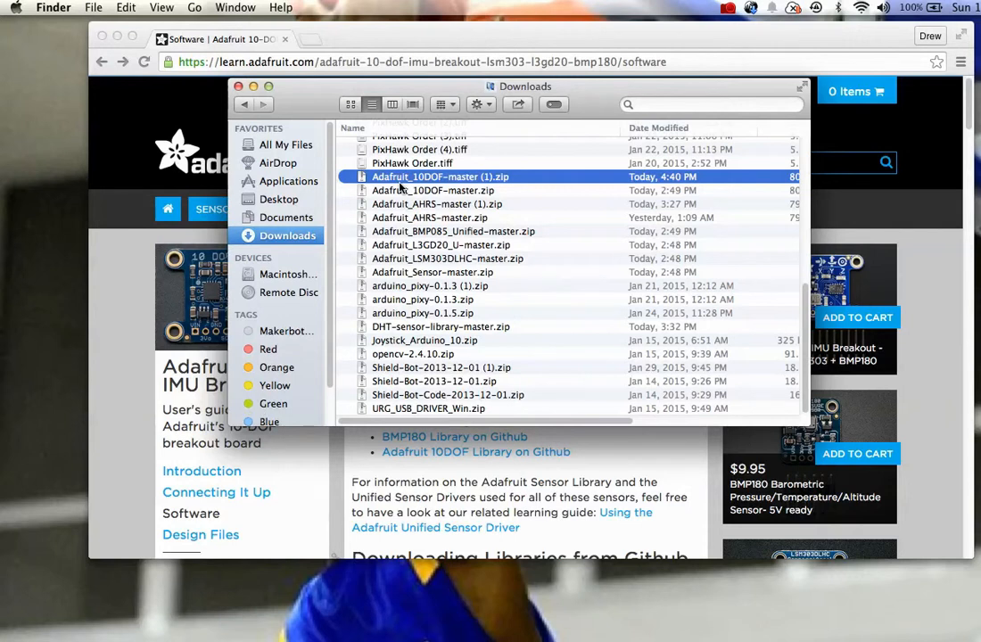
pyautogui.moveTo(413, 194)
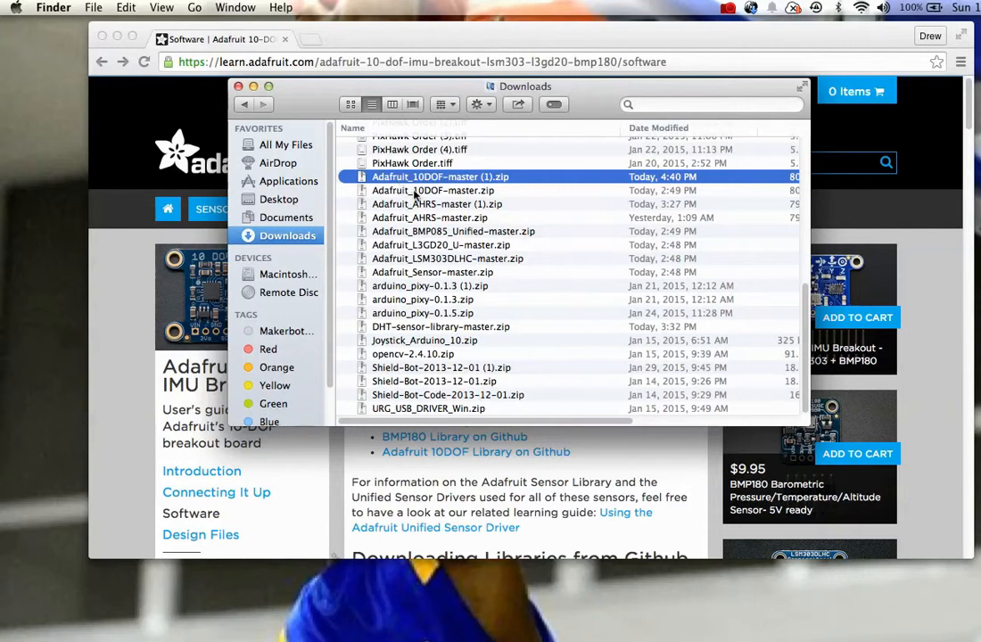
pyautogui.click(433, 190)
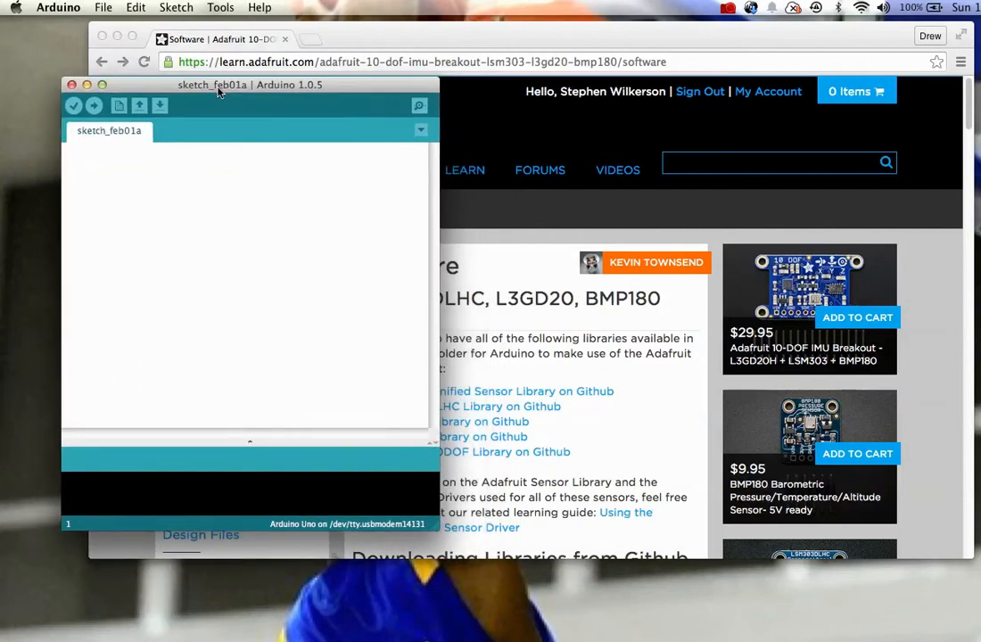
# Step: Bring the Arduino sketch to front and choose Sketch > Import Library > Add Library
pyautogui.click(176, 7)
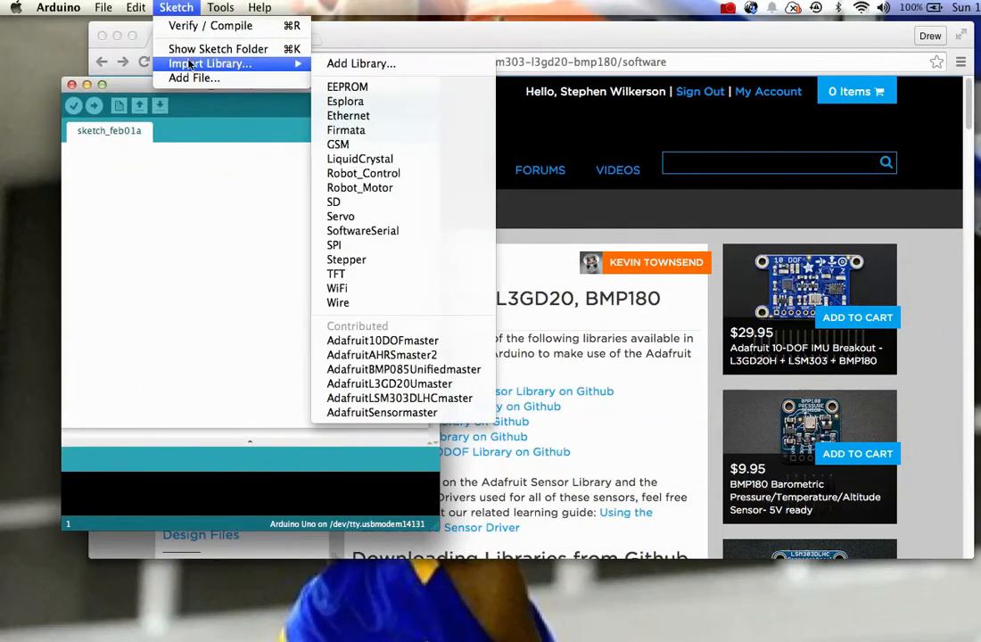
pyautogui.click(360, 63)
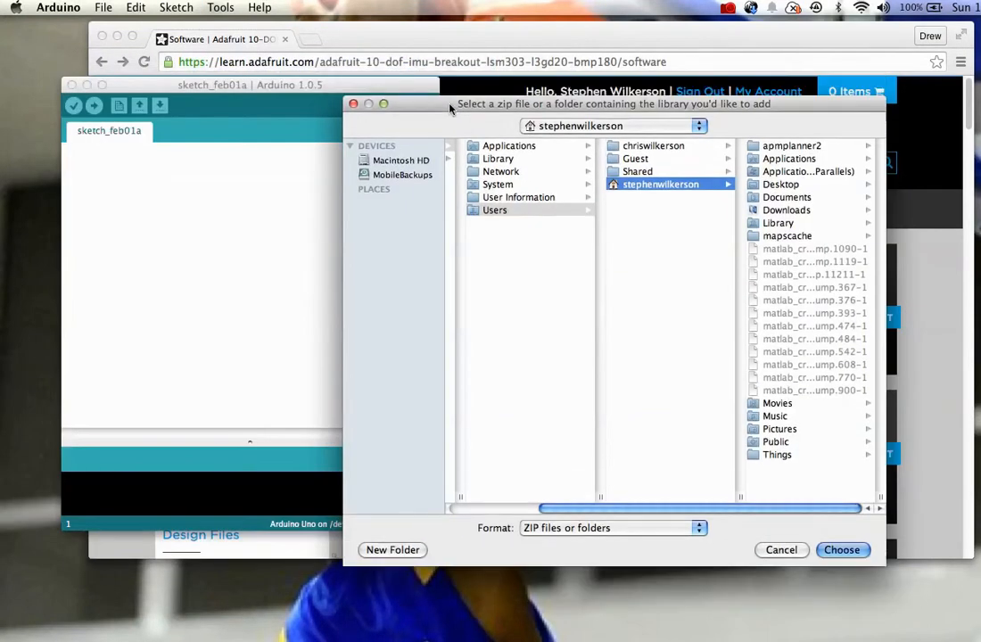
pyautogui.moveTo(680, 361)
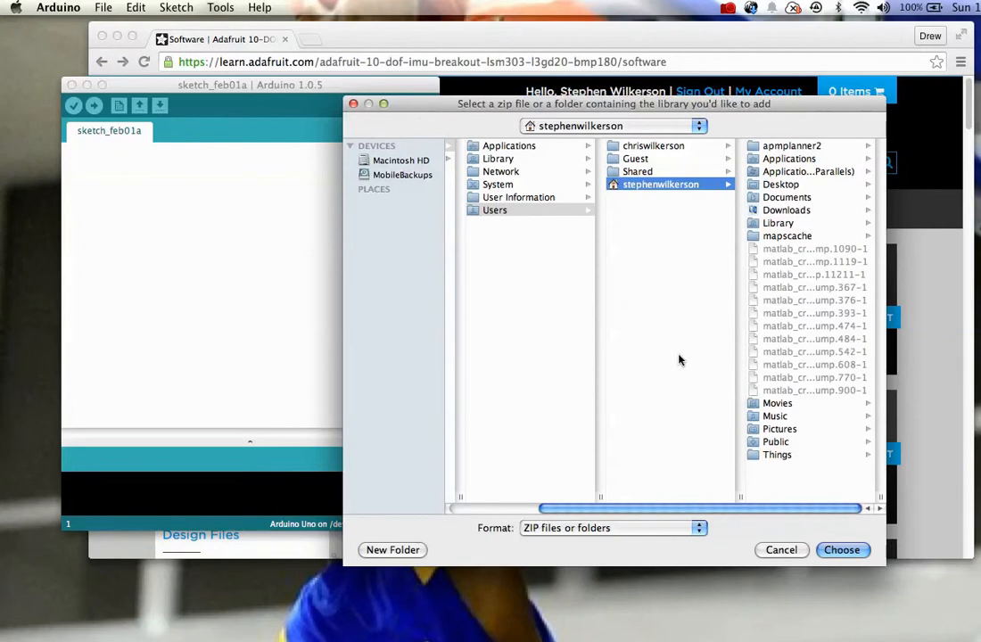
pyautogui.moveTo(704, 291)
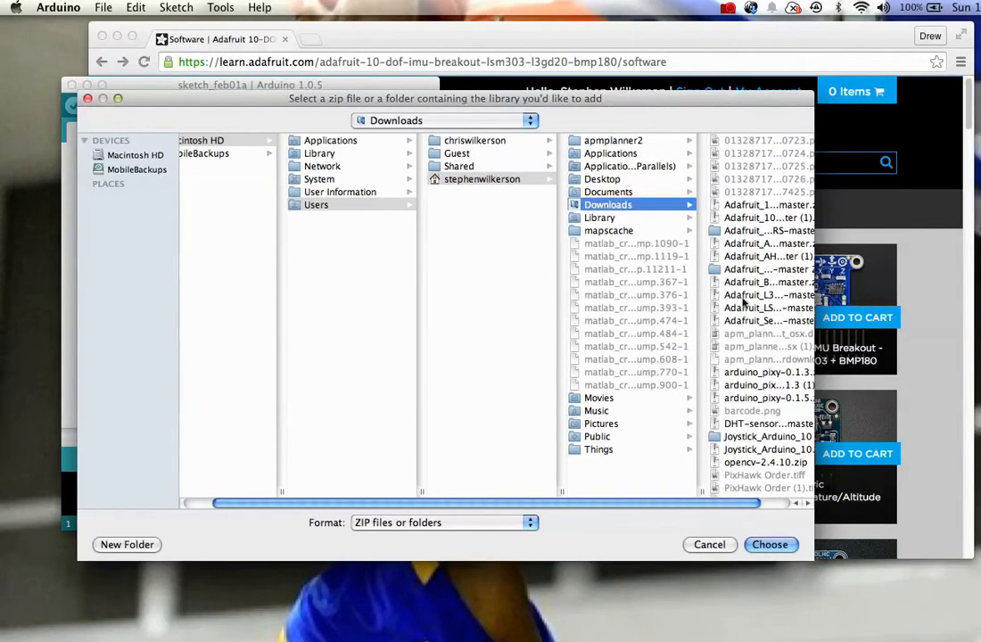
pyautogui.moveTo(749, 231)
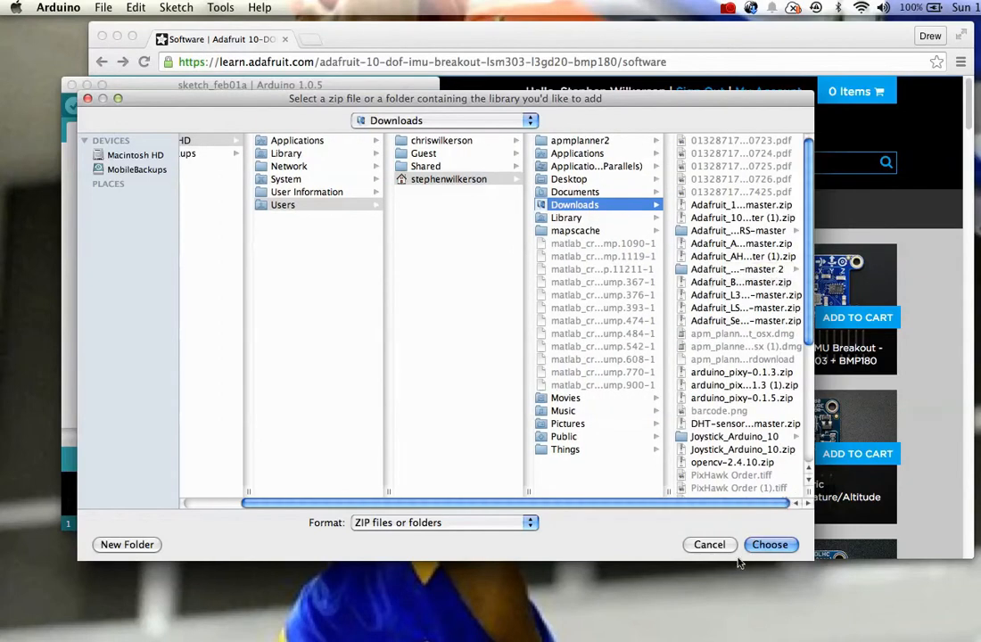
# Step: Close the chooser, view the Contributed Adafruit libraries, and close the last sketch window
pyautogui.click(709, 543)
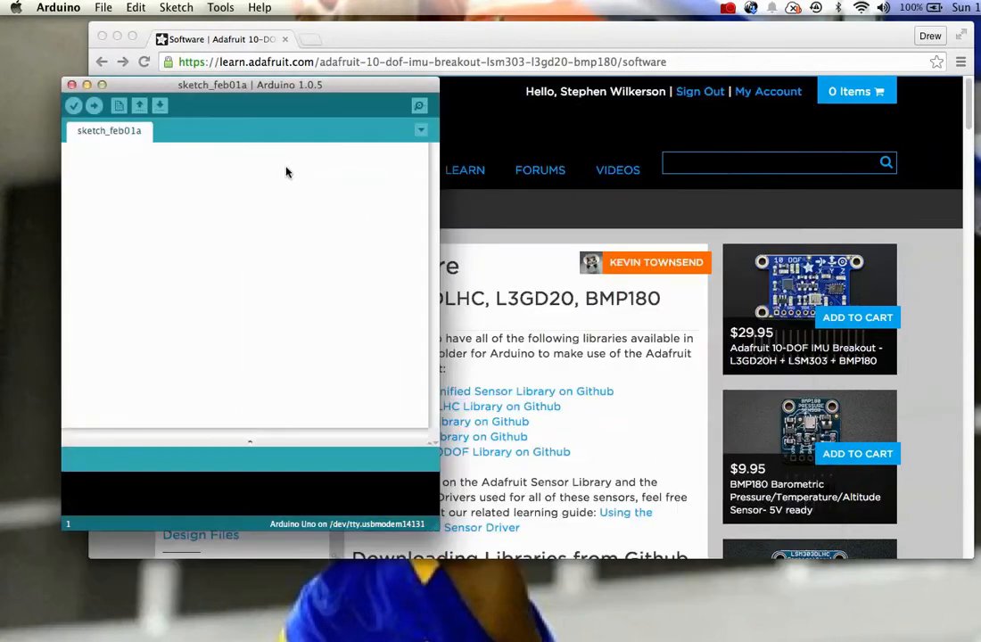
pyautogui.click(175, 8)
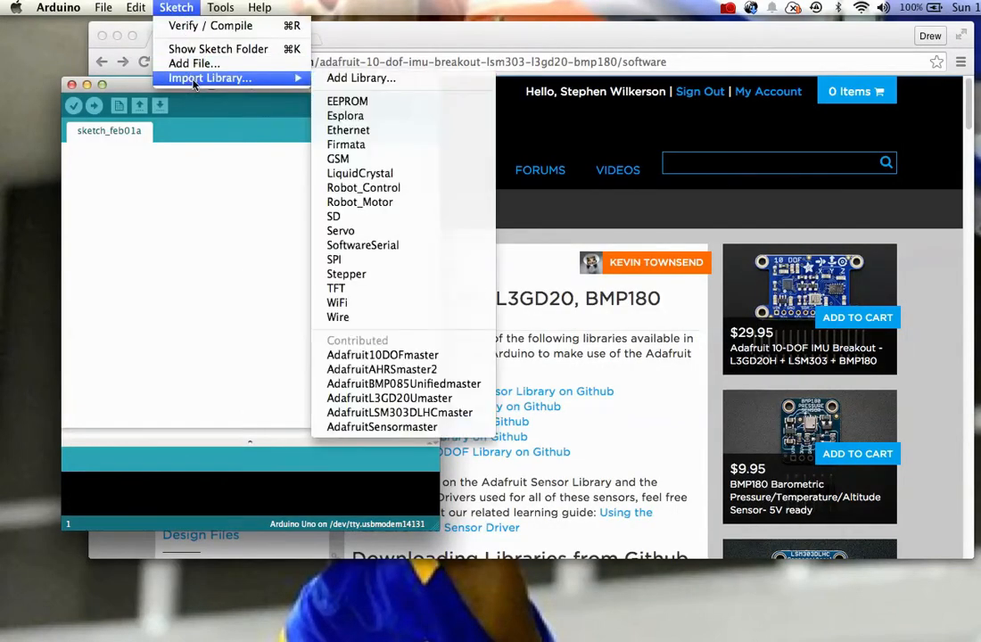
pyautogui.moveTo(382, 355)
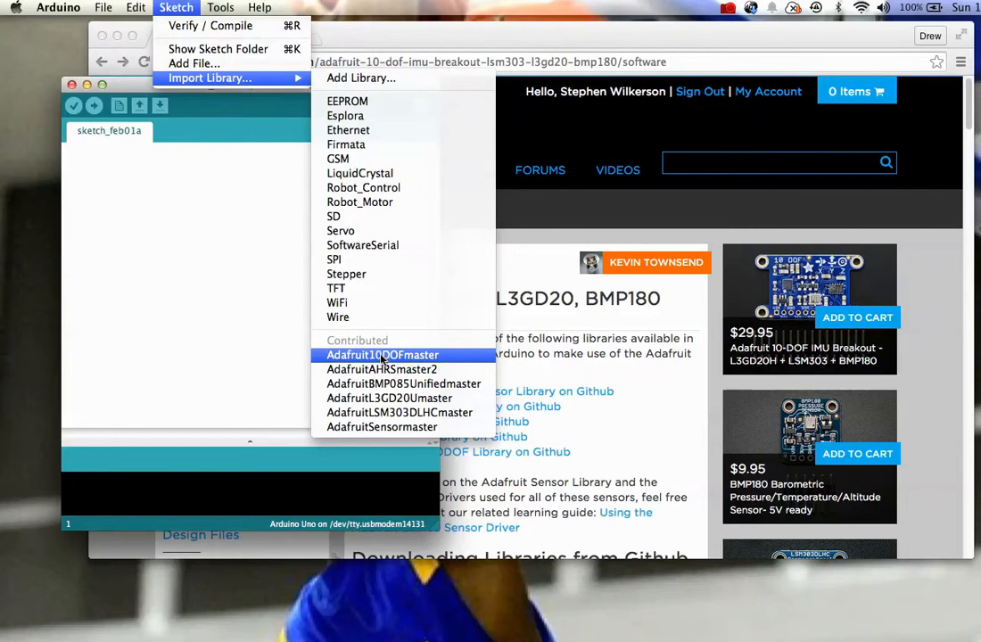
pyautogui.moveTo(381, 369)
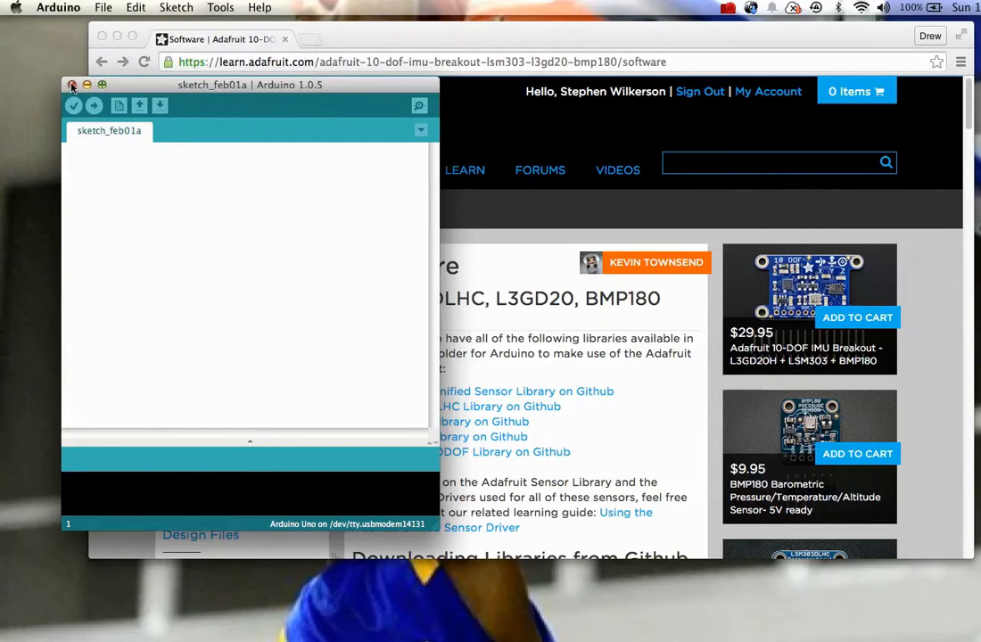
pyautogui.click(72, 85)
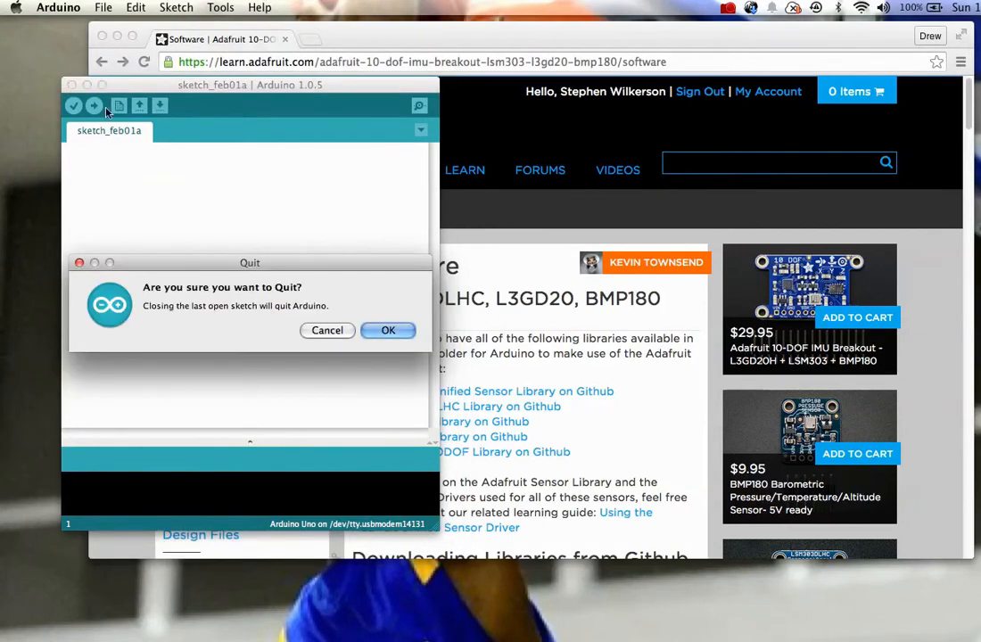